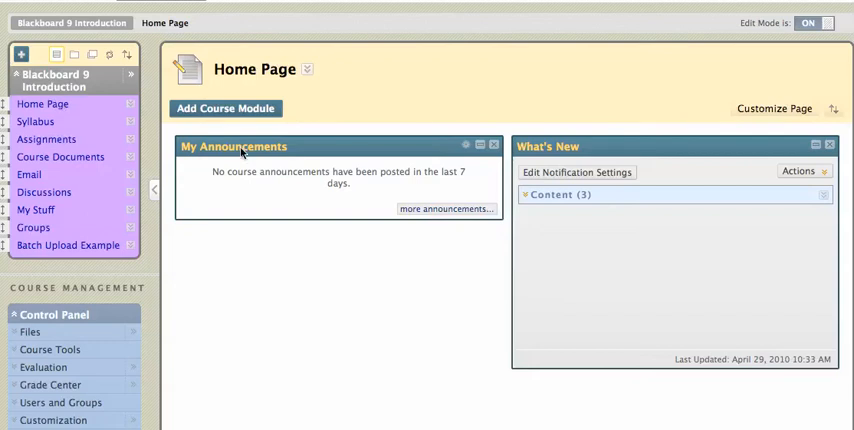
mouse_move(295, 152)
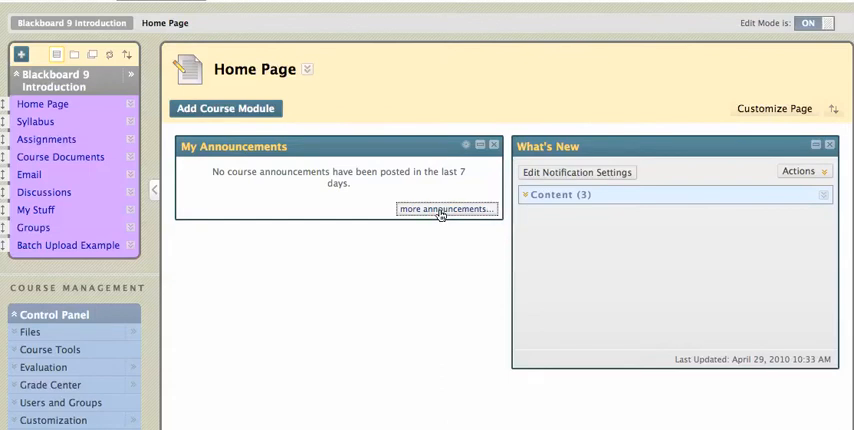
Step: Open the full course Announcements list via 'more announcements...' on the Home Page
click(446, 208)
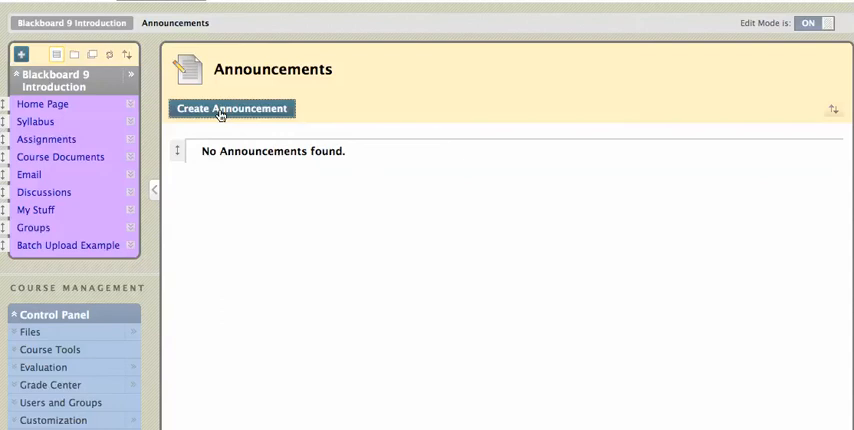
Step: Draft an announcement with subject 'New Test' and message 'Please take the new test today'
click(231, 108)
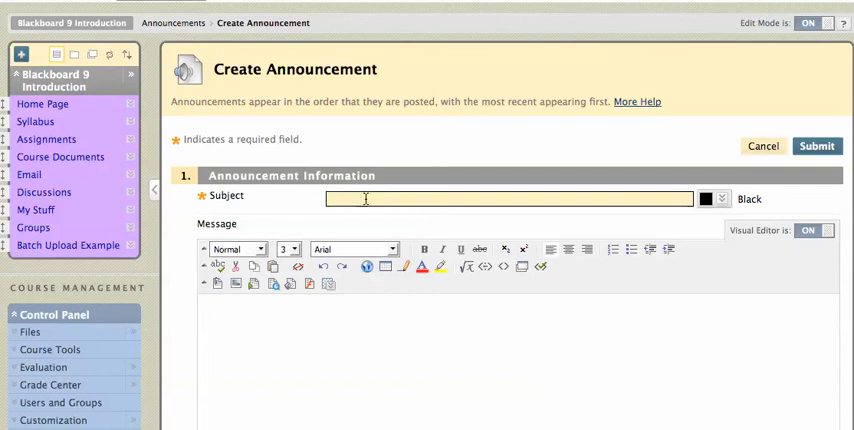
text(New Test)
click(519, 361)
text(H)
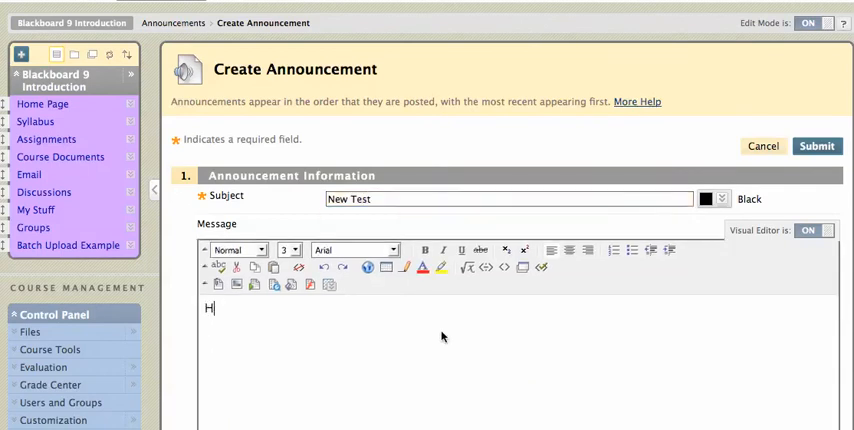
key(Backspace)
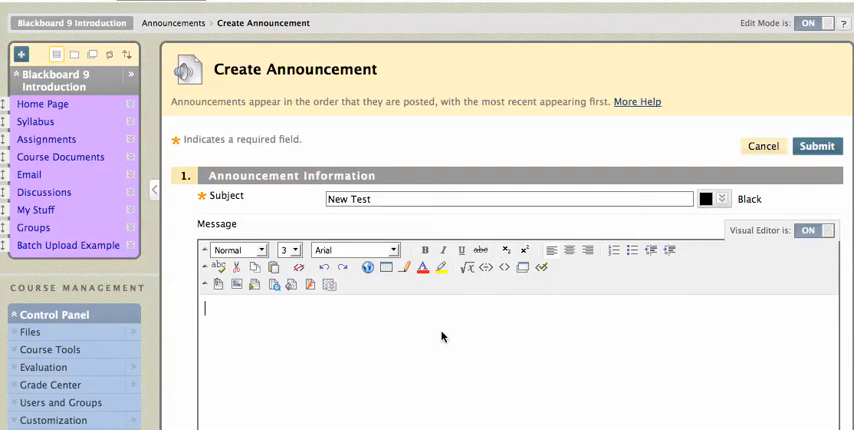
text(Please take)
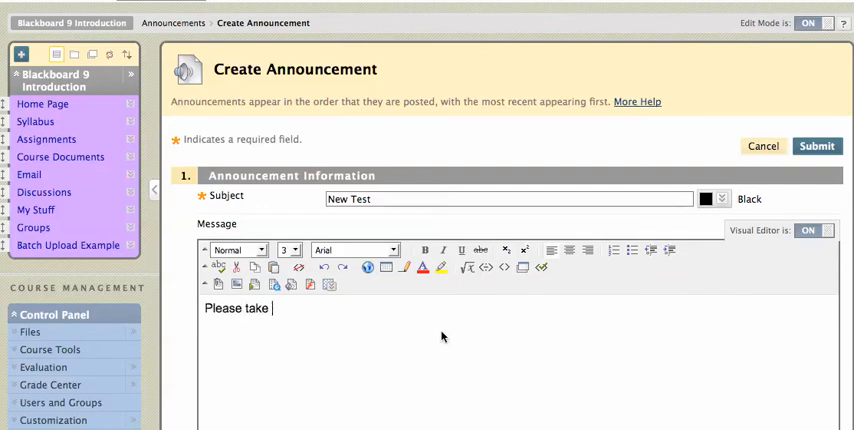
text(the new test)
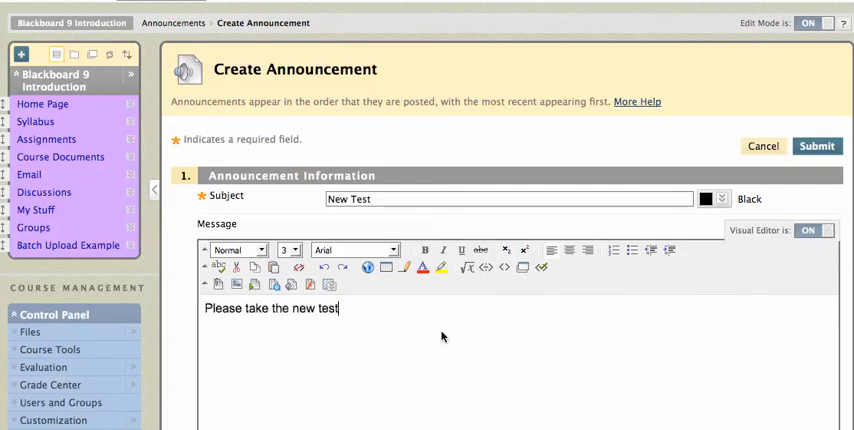
text(today)
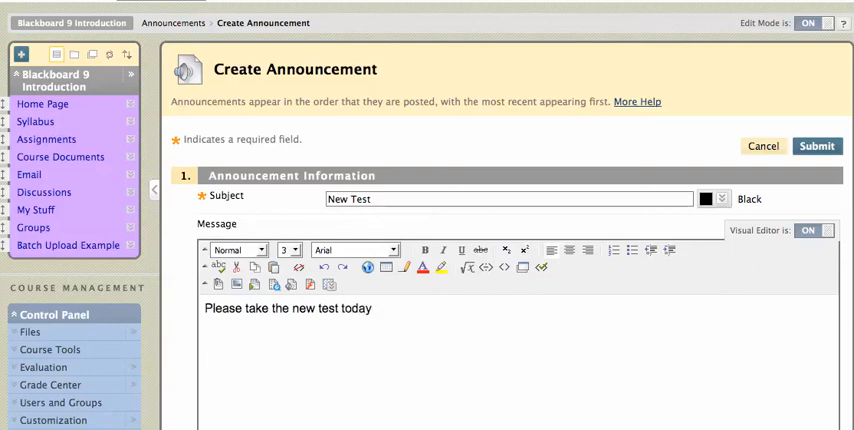
scroll(down, 3)
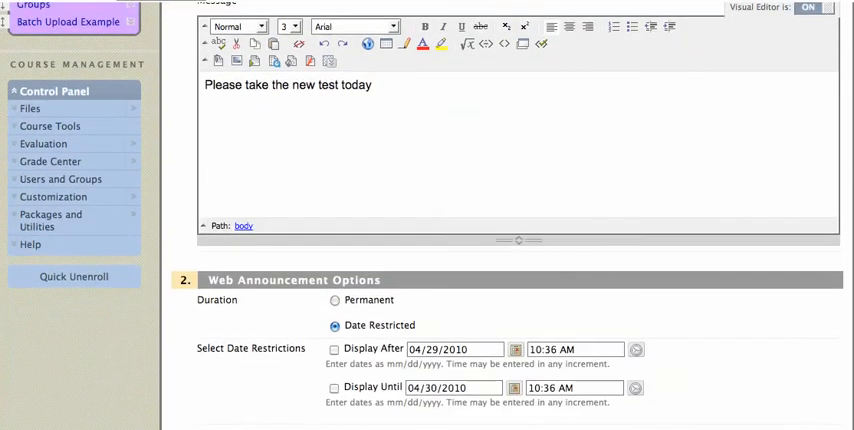
scroll(down, 3)
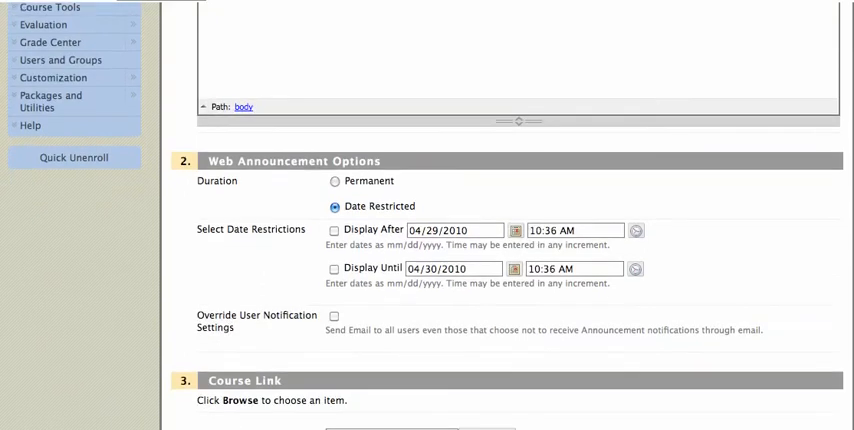
scroll(down, 3)
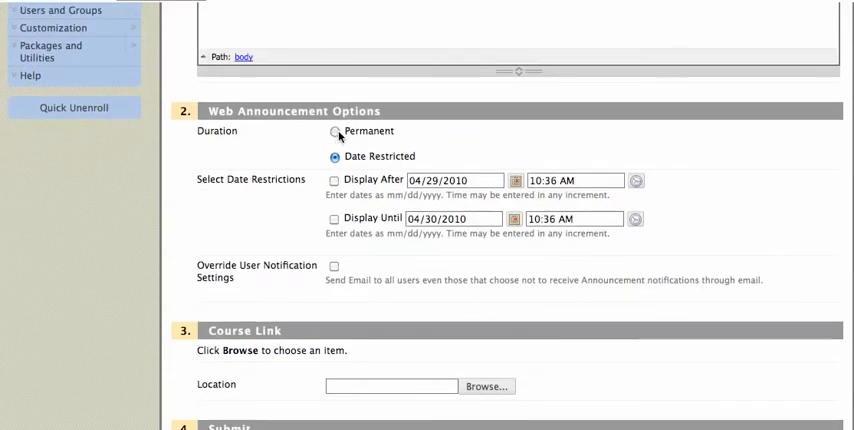
mouse_move(340, 137)
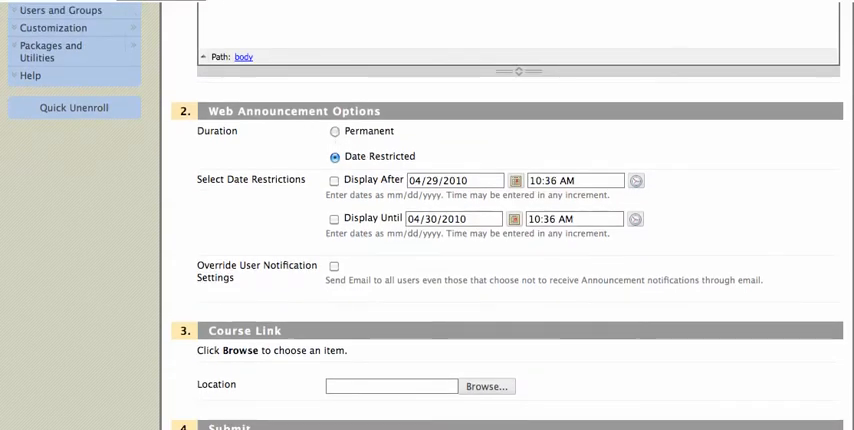
scroll(down, 3)
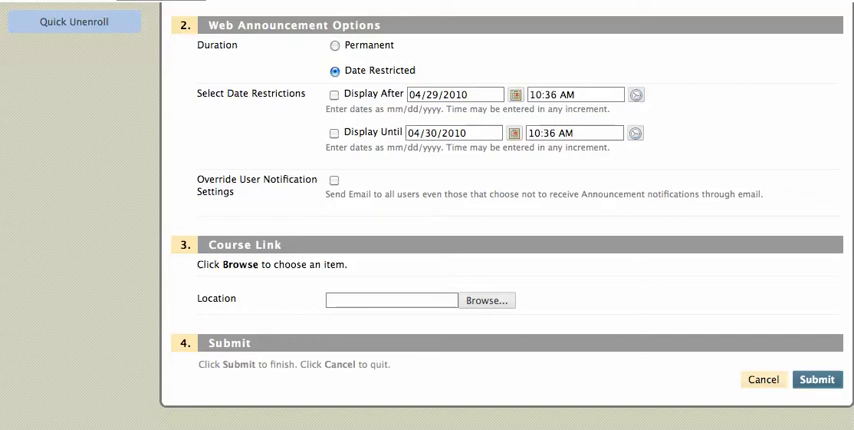
mouse_move(470, 245)
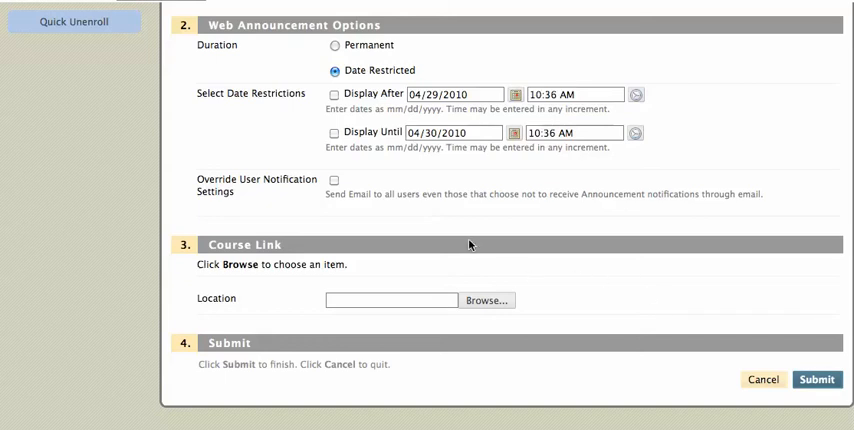
mouse_move(254, 189)
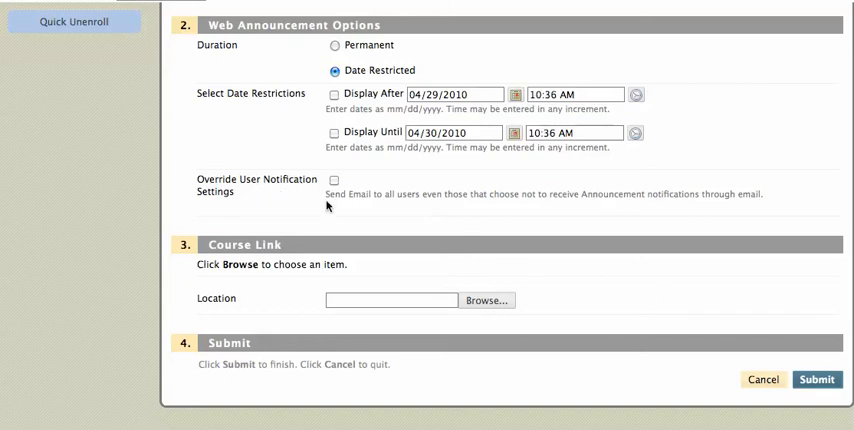
mouse_move(535, 200)
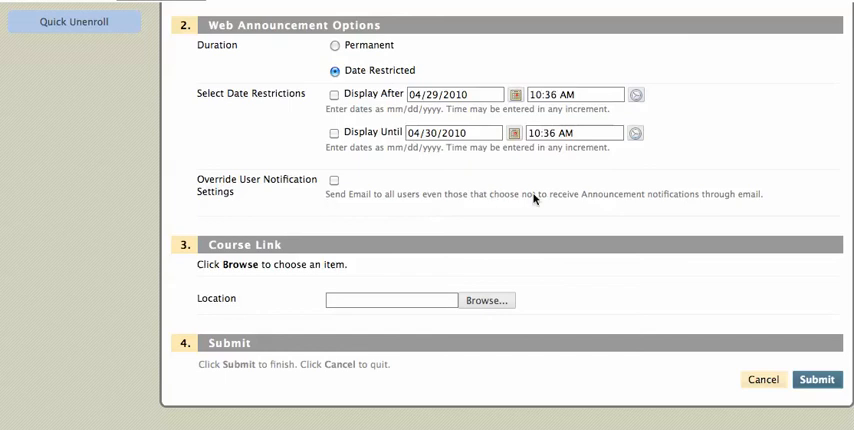
mouse_move(524, 222)
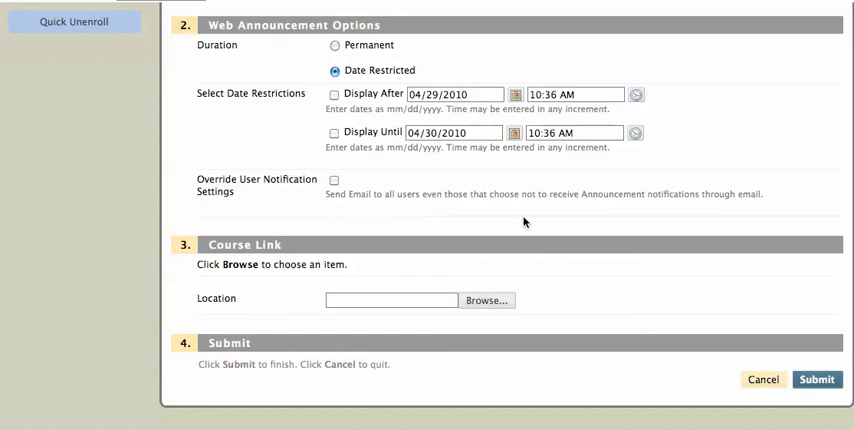
mouse_move(313, 281)
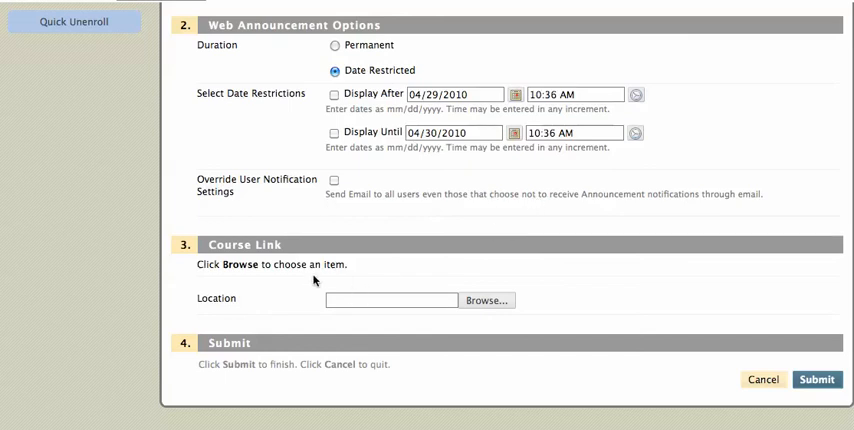
mouse_move(258, 269)
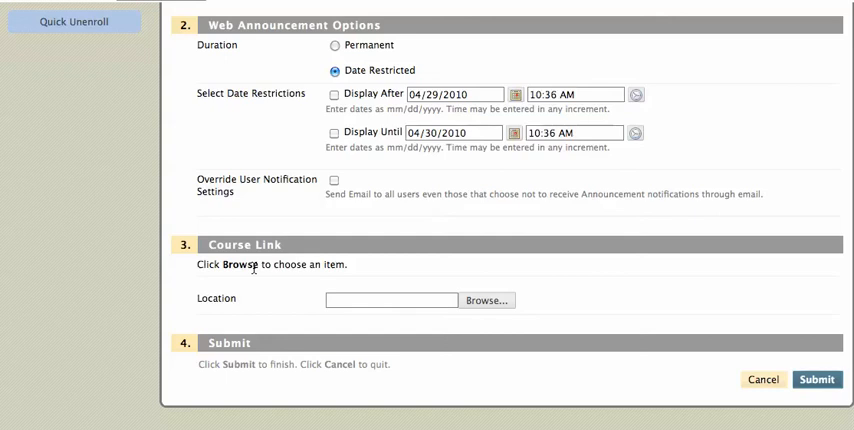
mouse_move(397, 278)
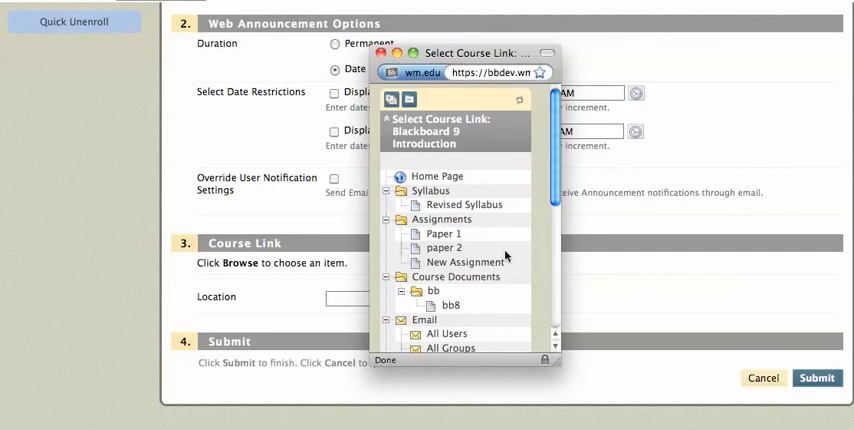
Step: Link the announcement to Assignments > New Assignment and submit it
click(465, 262)
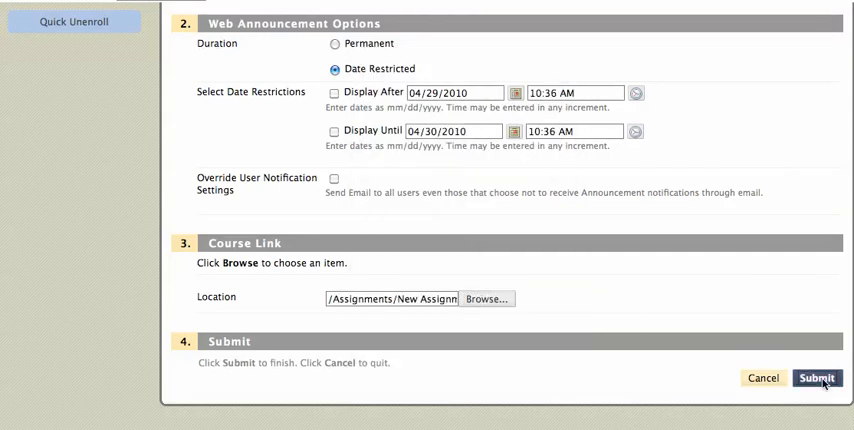
click(816, 378)
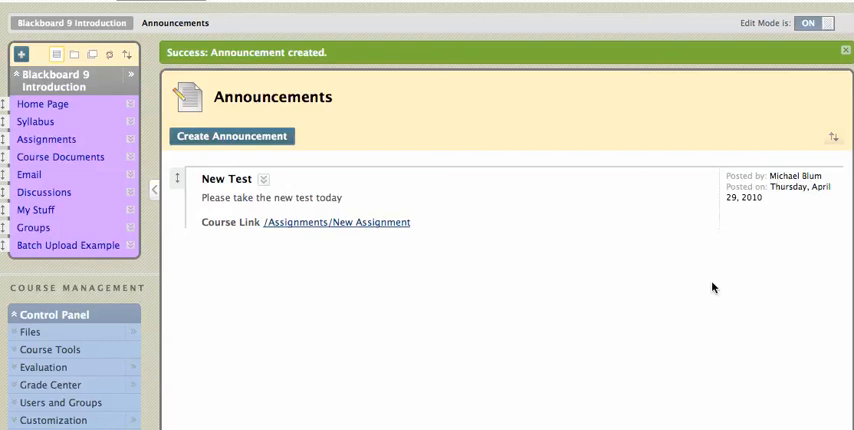
mouse_move(698, 17)
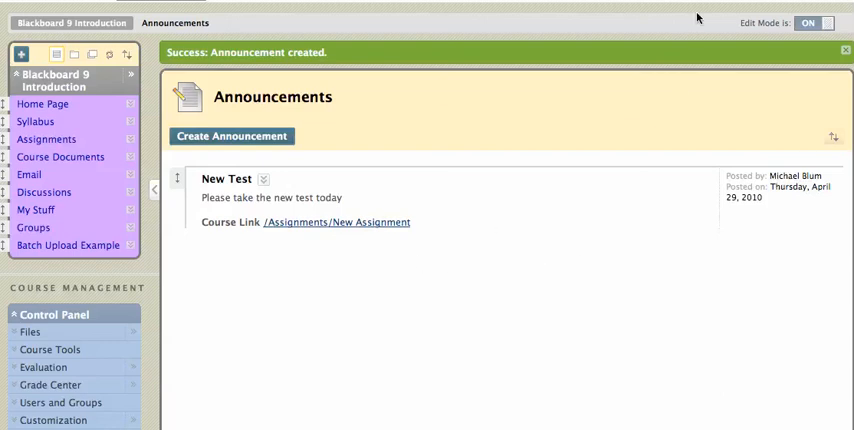
mouse_move(699, 18)
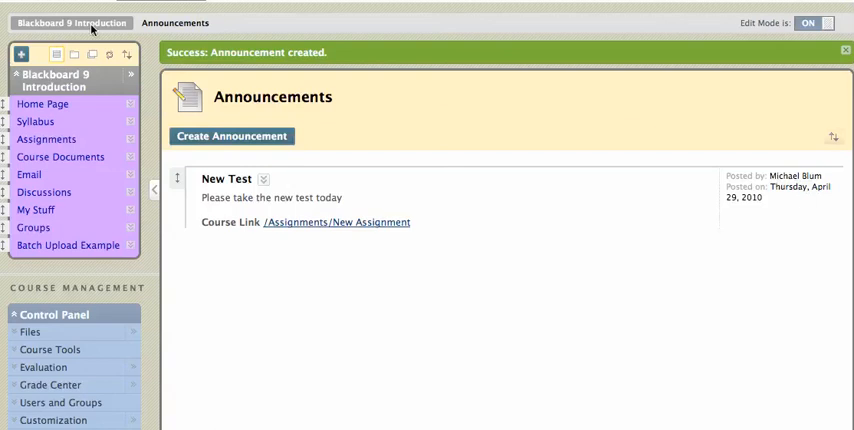
mouse_move(55, 326)
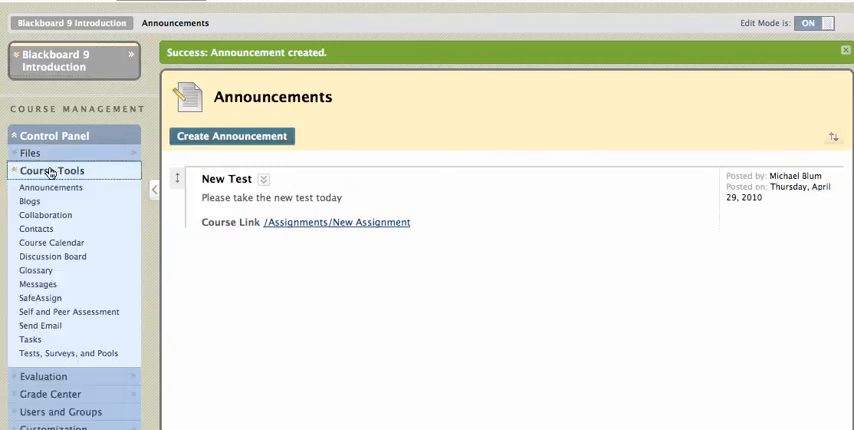
mouse_move(50, 188)
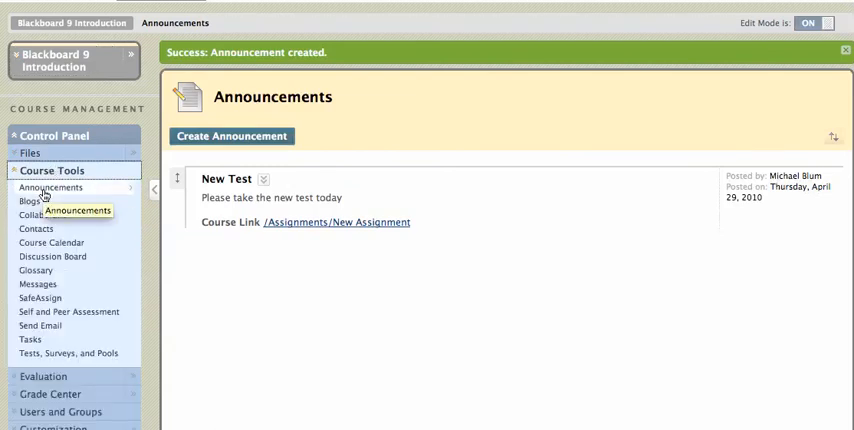
mouse_move(43, 195)
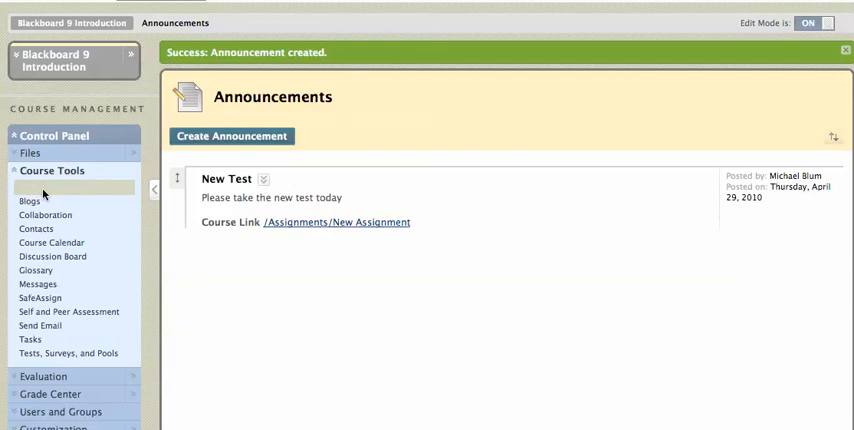
Step: Reopen Announcements from Control Panel > Course Tools to clear the success banner
click(845, 50)
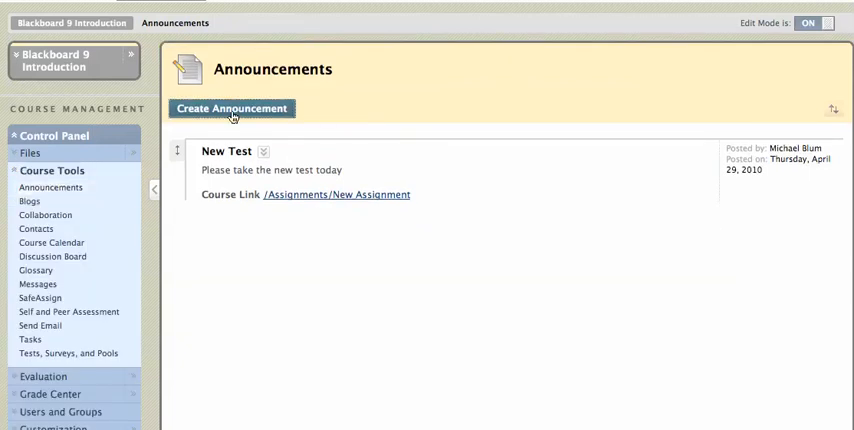
Step: Start another announcement with a blank form, focusing the Subject field
click(231, 108)
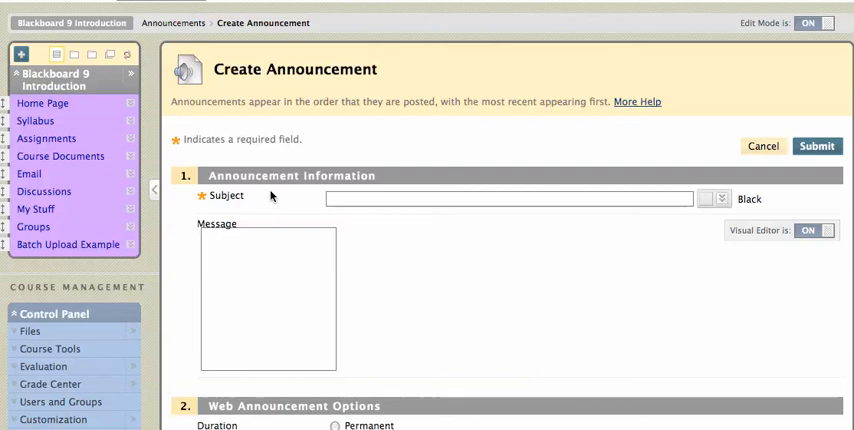
click(500, 199)
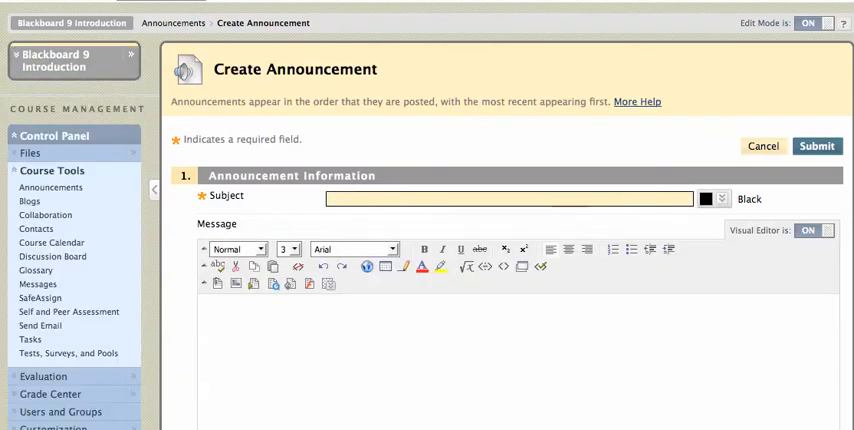
mouse_move(320, 238)
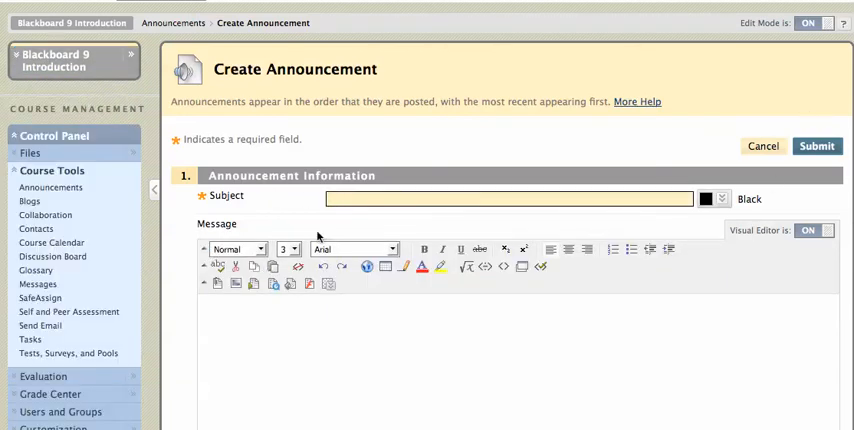